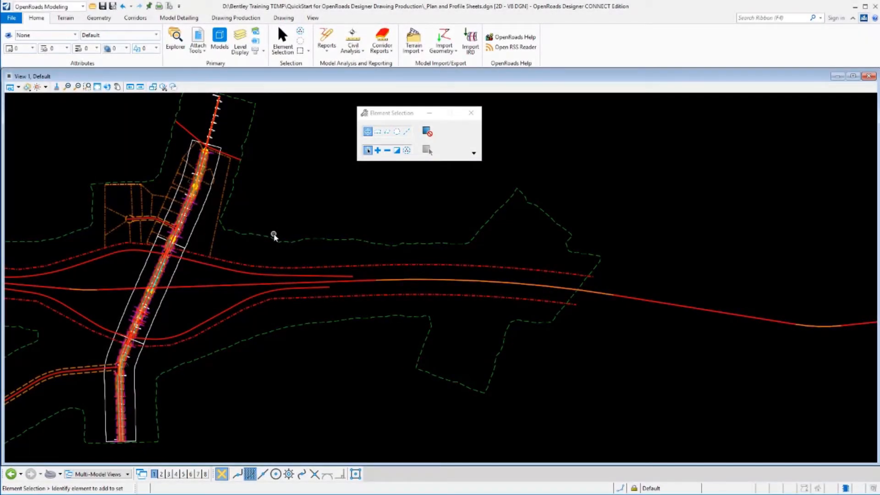
{"action": "mouse_move", "coordinate": [280, 229]}
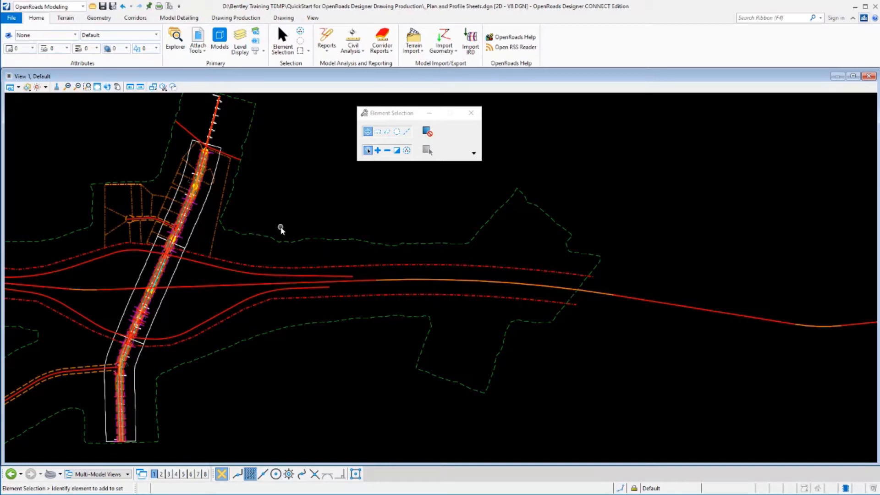
{"action": "mouse_move", "coordinate": [267, 124]}
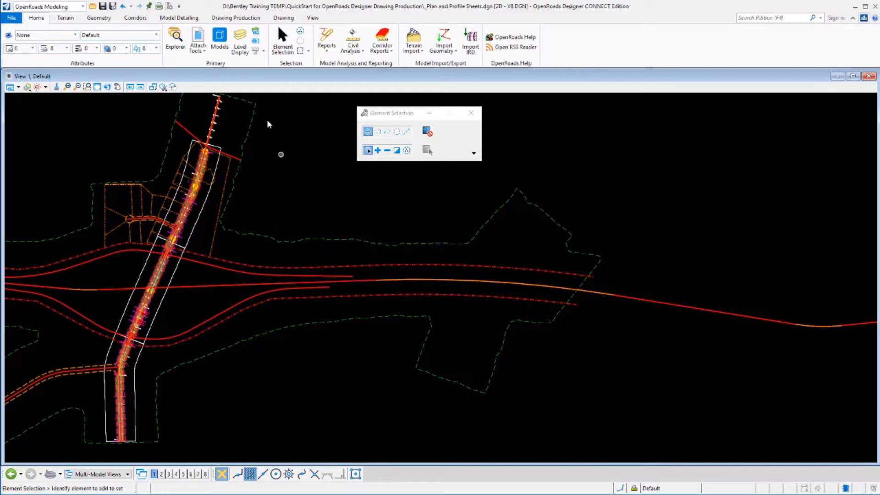
{"action": "mouse_move", "coordinate": [220, 40]}
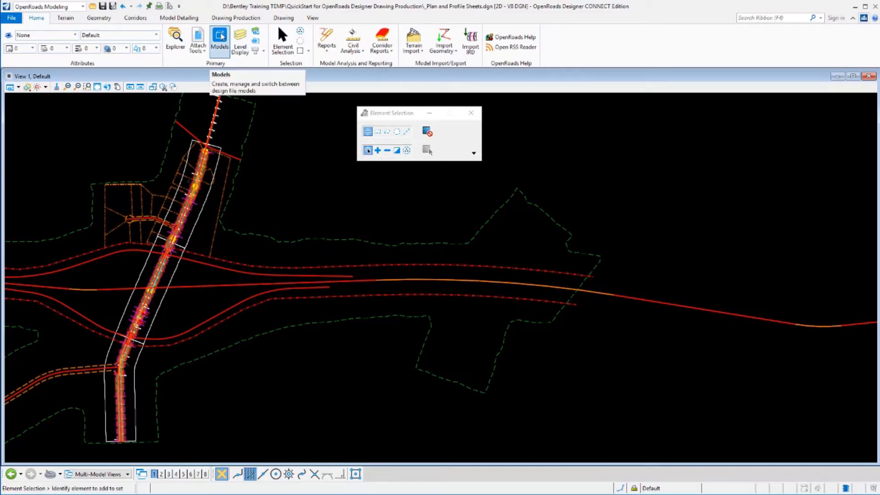
{"action": "mouse_move", "coordinate": [223, 82]}
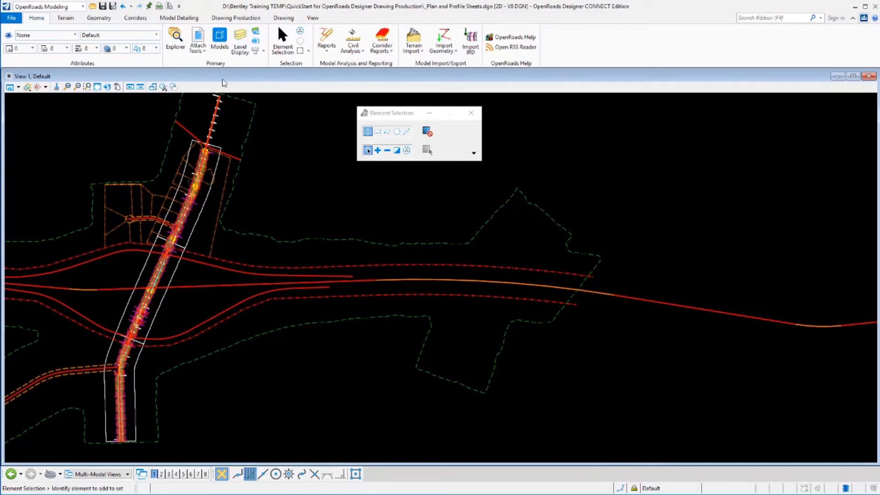
Delete models PP 1 through PP 3 [Sheet] from the Models list, keeping only Default and Default-3D
{"action": "left_click", "coordinate": [219, 39]}
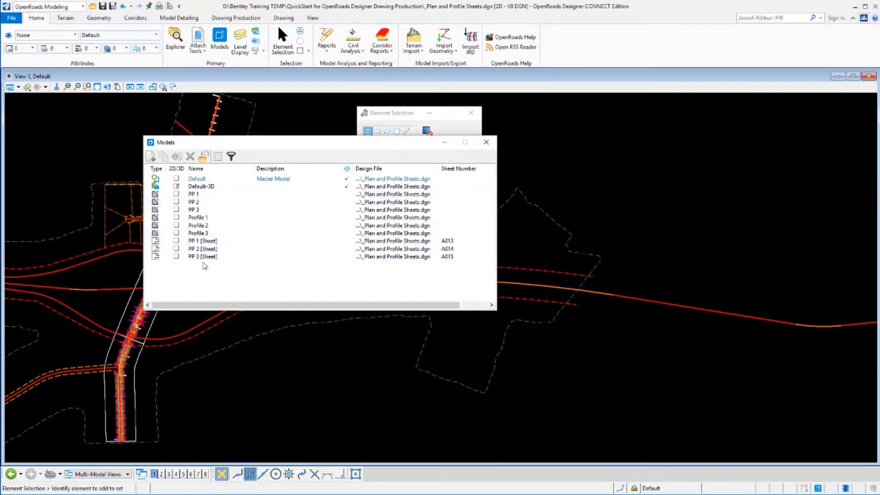
{"action": "left_click", "coordinate": [193, 194]}
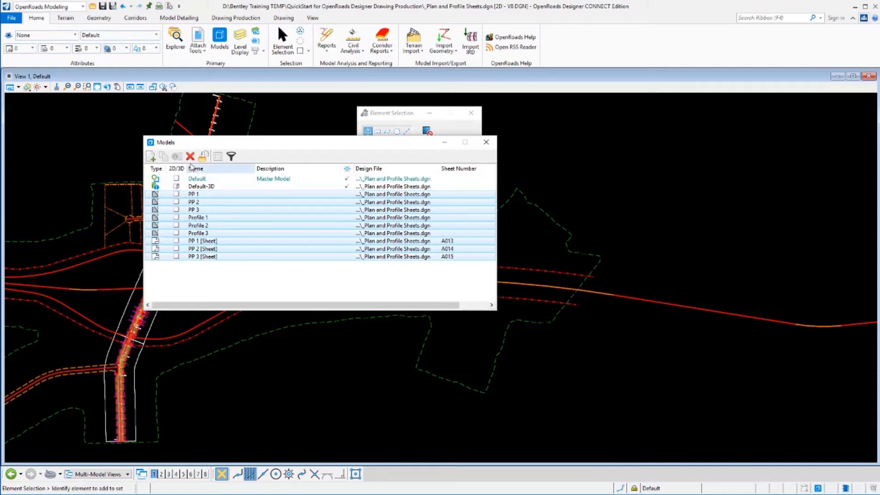
{"action": "mouse_move", "coordinate": [189, 155]}
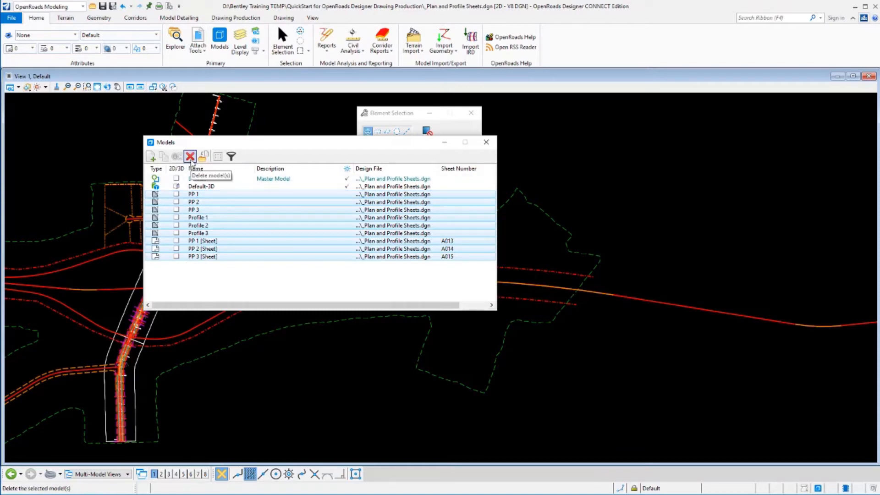
{"action": "left_click", "coordinate": [190, 156]}
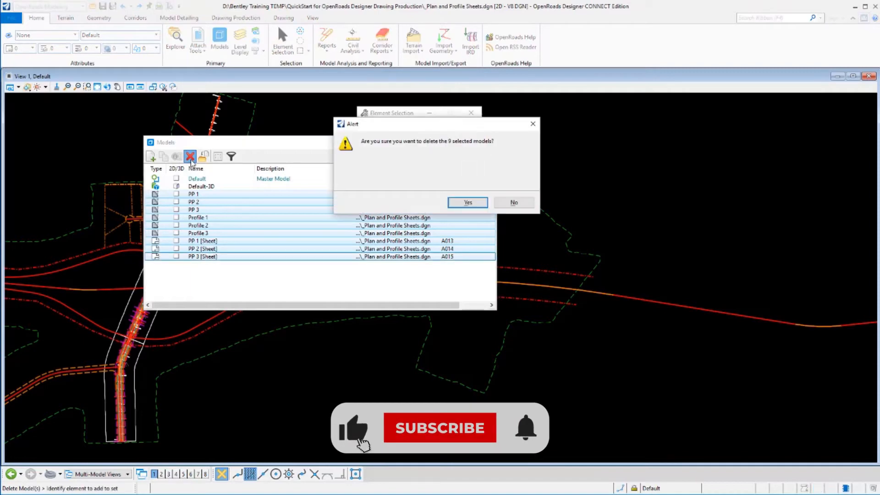
{"action": "left_click", "coordinate": [467, 202]}
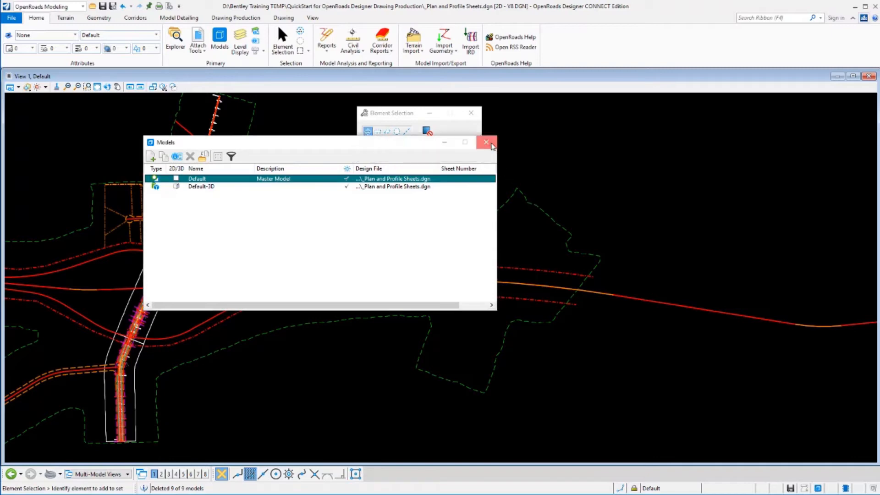
{"action": "left_click", "coordinate": [485, 142]}
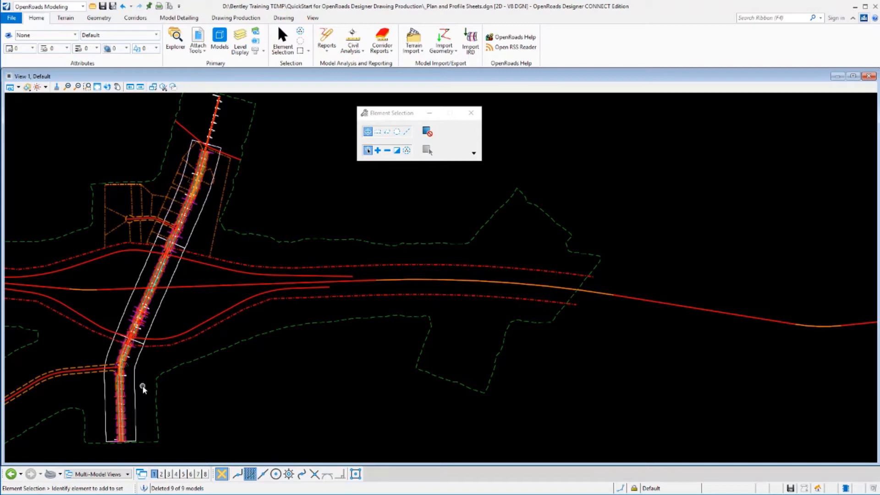
{"action": "mouse_move", "coordinate": [142, 359]}
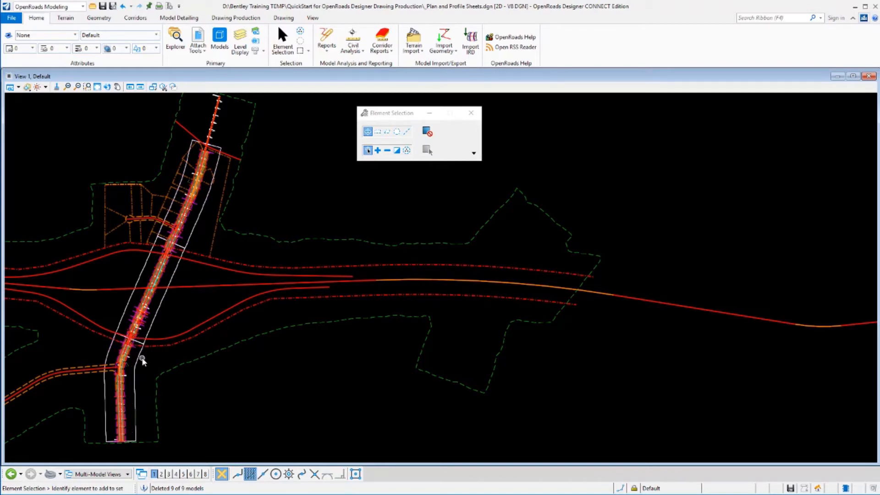
{"action": "mouse_move", "coordinate": [138, 374]}
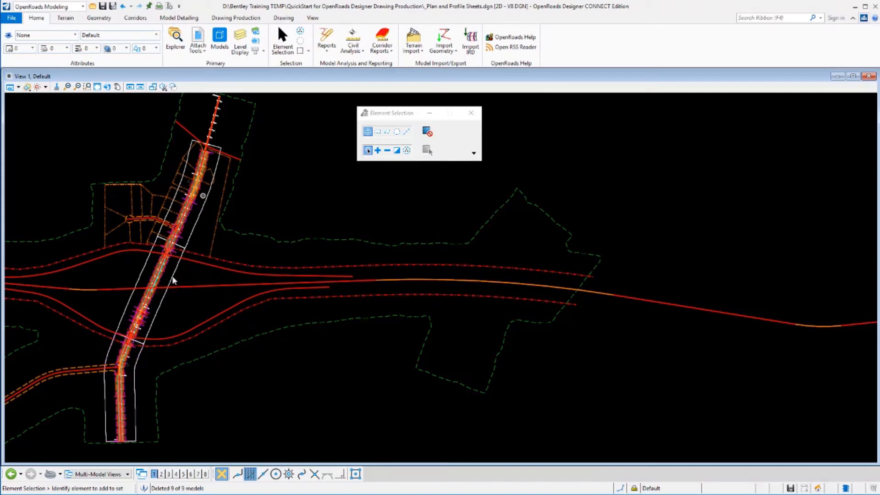
Turn on View 4 for the LondonRd profile and show the Drawing Production tab
{"action": "left_click", "coordinate": [176, 474]}
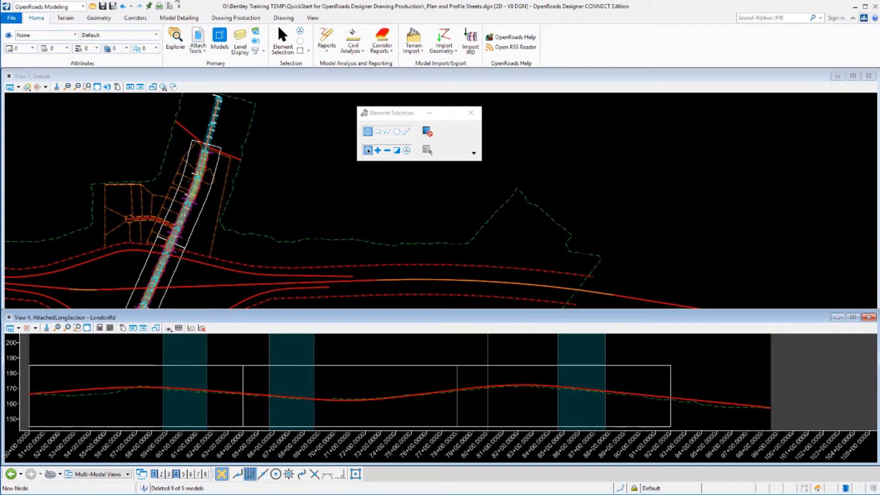
{"action": "left_click", "coordinate": [234, 18]}
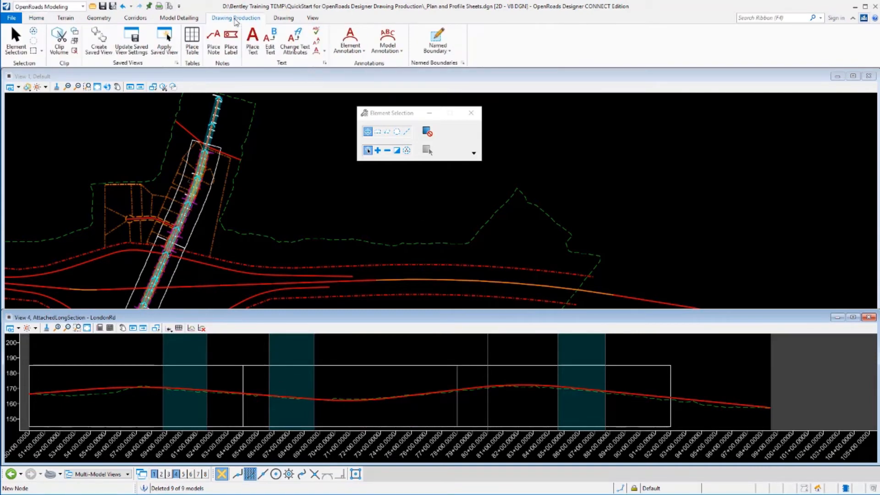
{"action": "mouse_move", "coordinate": [238, 23]}
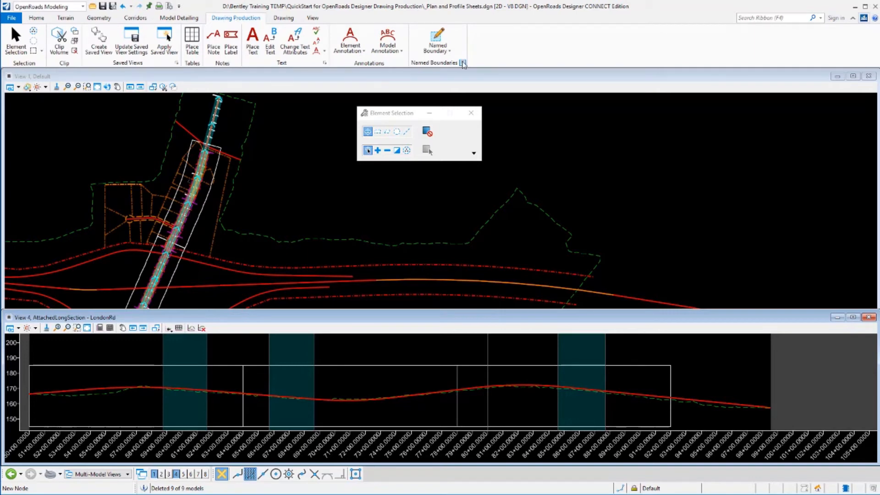
Delete the LondonRd plan named boundary group and its saved views from Named Boundaries
{"action": "left_click", "coordinate": [463, 63]}
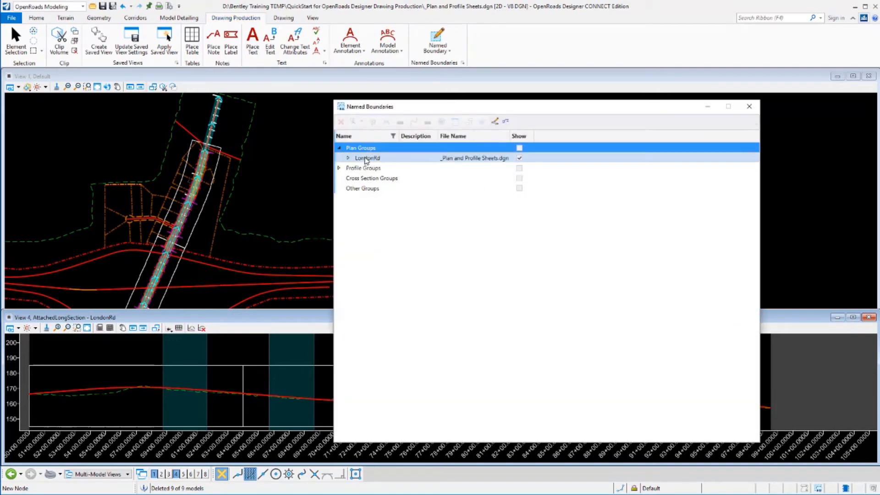
{"action": "left_click", "coordinate": [348, 158]}
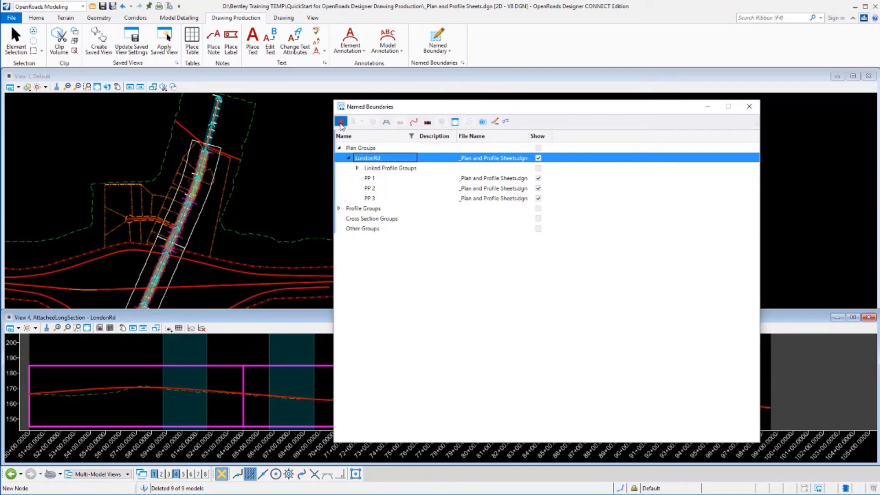
{"action": "left_click", "coordinate": [341, 121]}
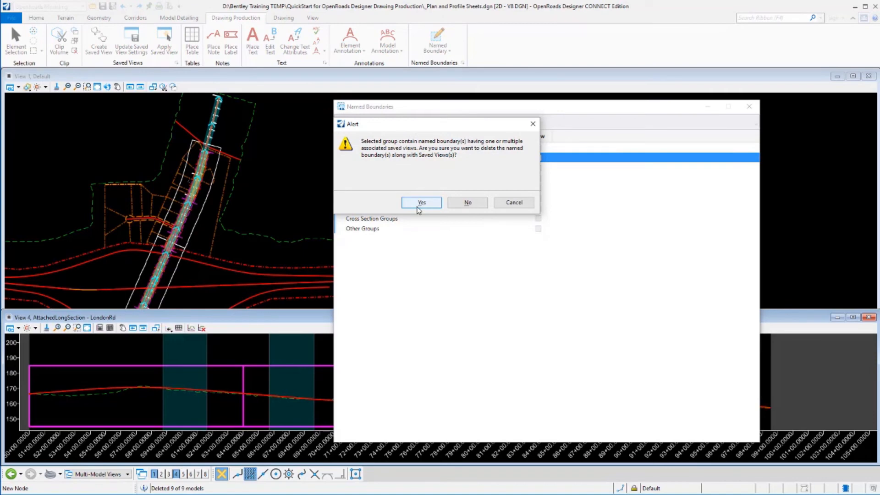
{"action": "left_click", "coordinate": [422, 202]}
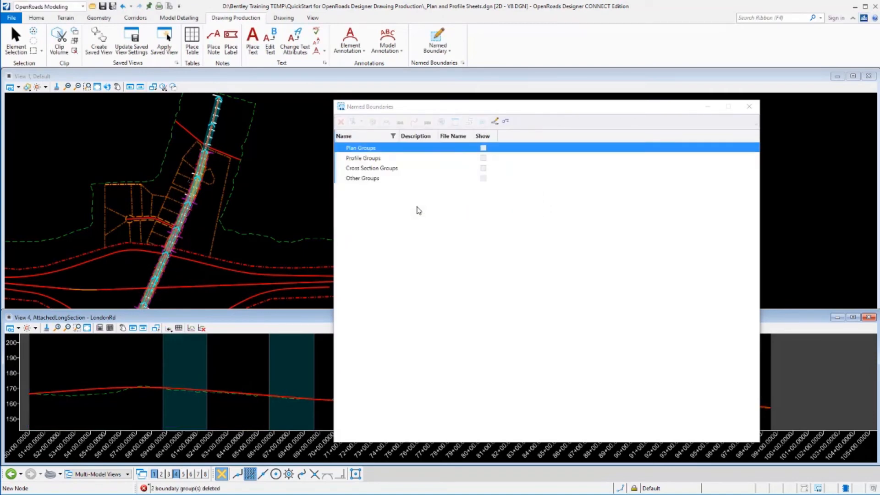